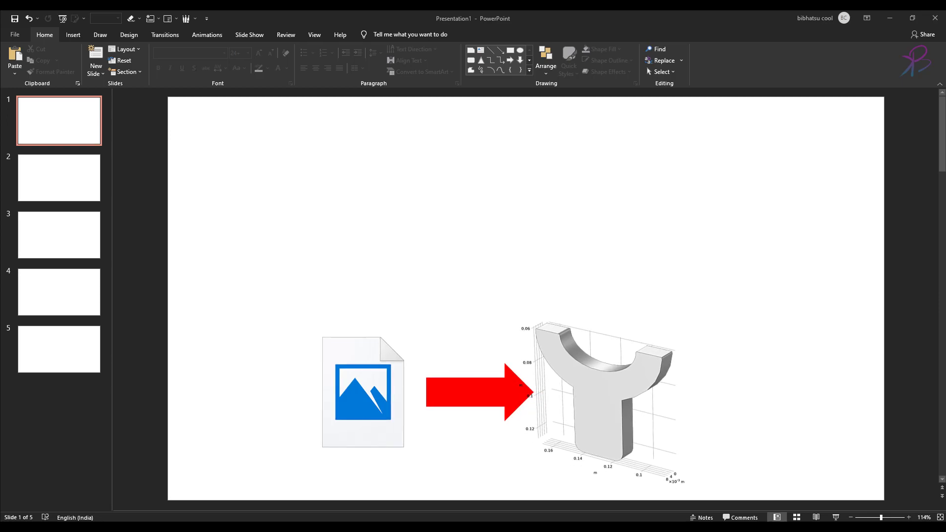
mouse_move(550, 199)
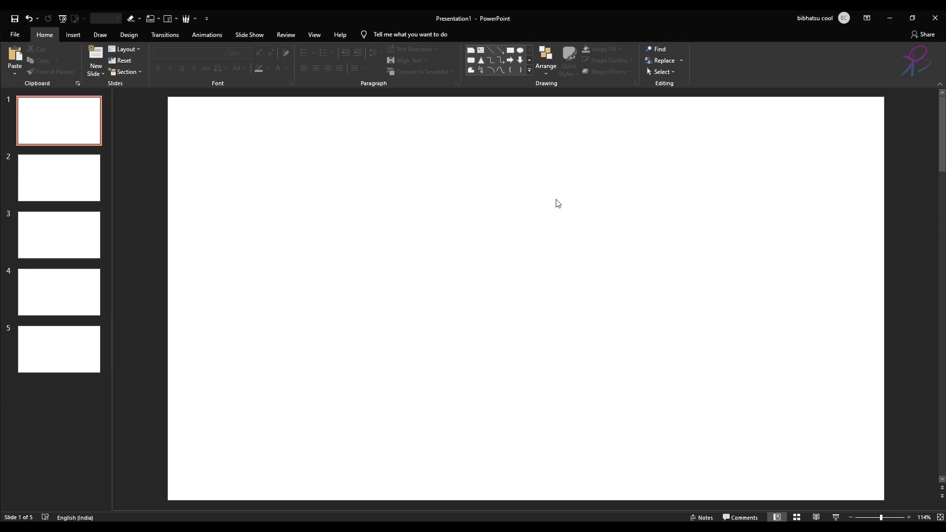
mouse_move(483, 208)
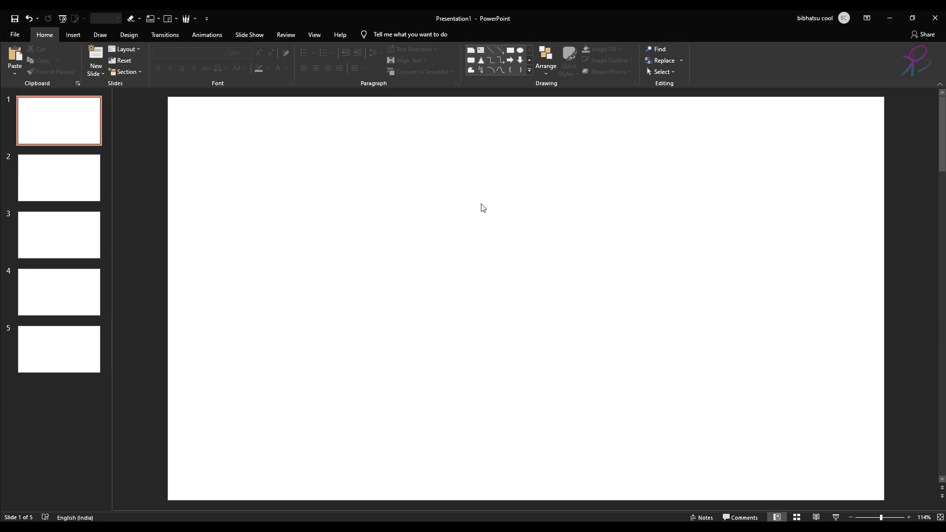
mouse_move(284, 144)
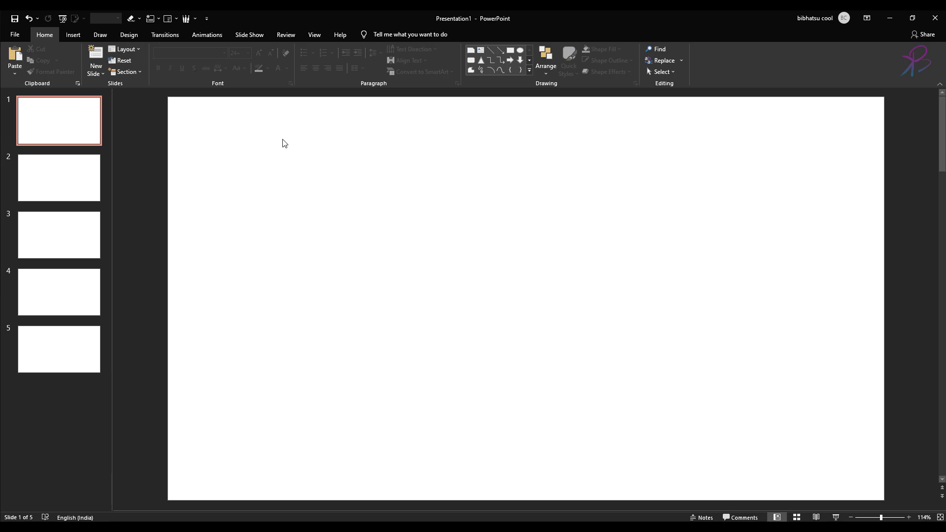
mouse_move(300, 132)
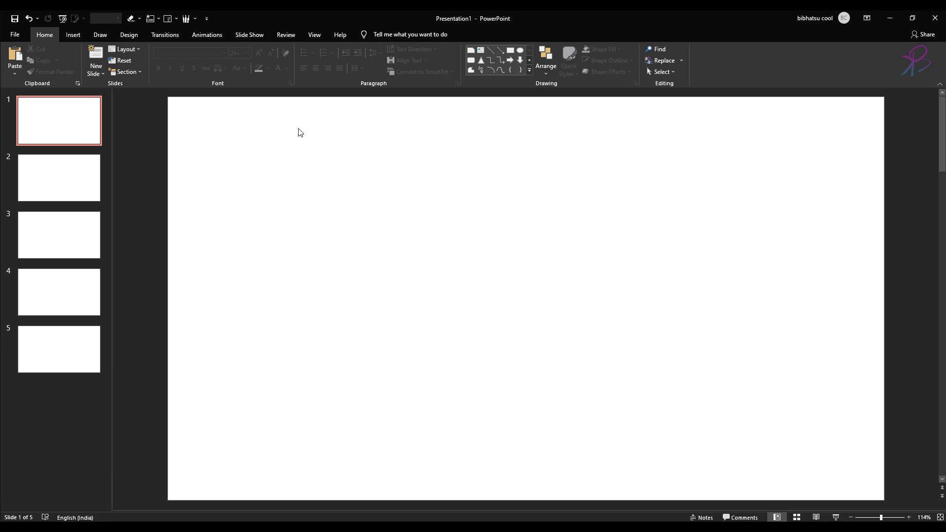
- Insert a rounded rectangle and a block arc from the Shapes gallery to form the icon
left_click(100, 35)
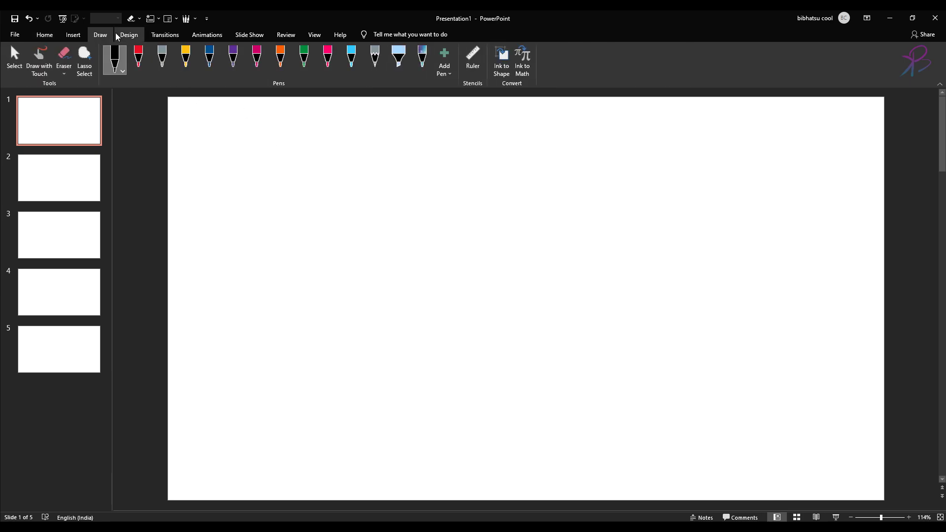
left_click(159, 61)
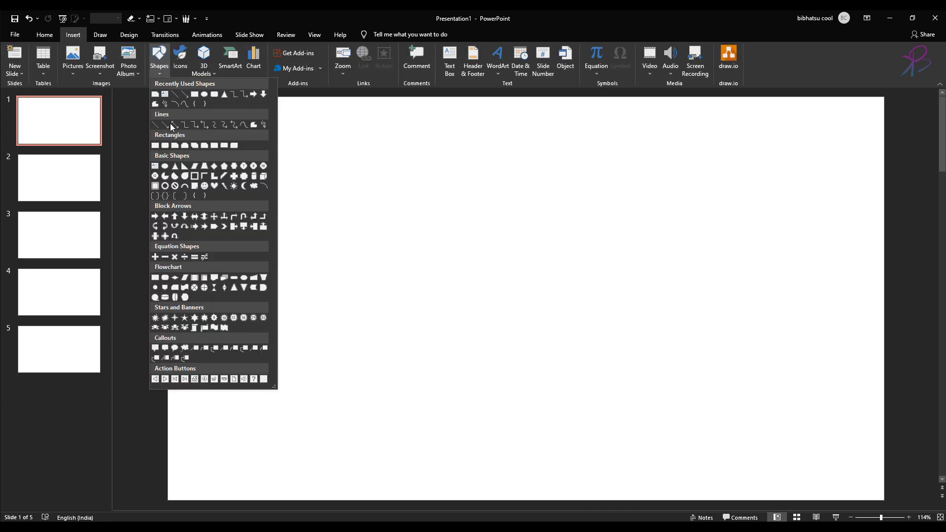
mouse_move(186, 166)
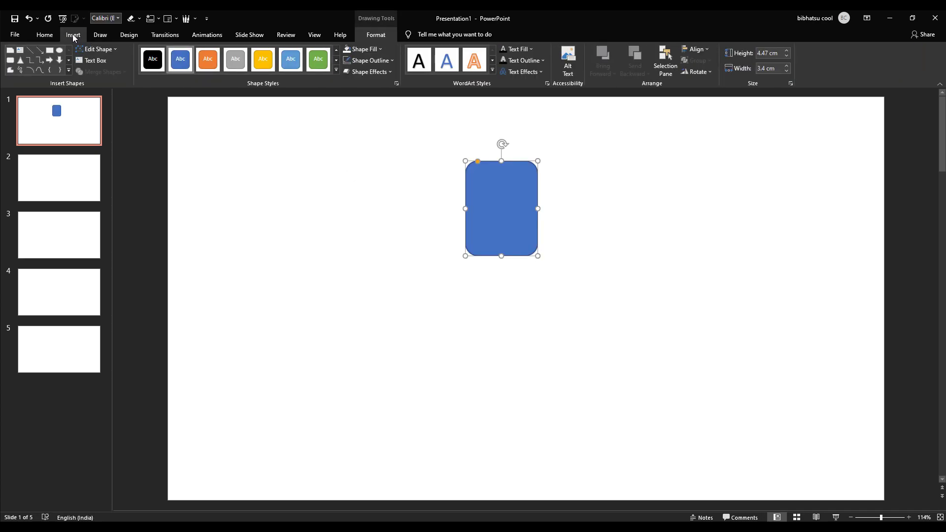
left_click(159, 60)
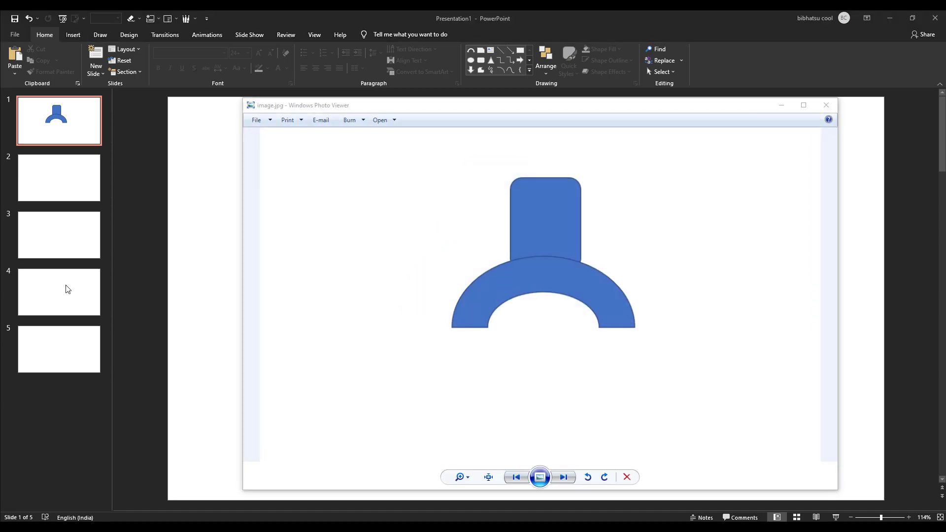
- Close the image.jpg preview and switch from the slide to the blank COMSOL model
left_click_drag(302, 106, 275, 77)
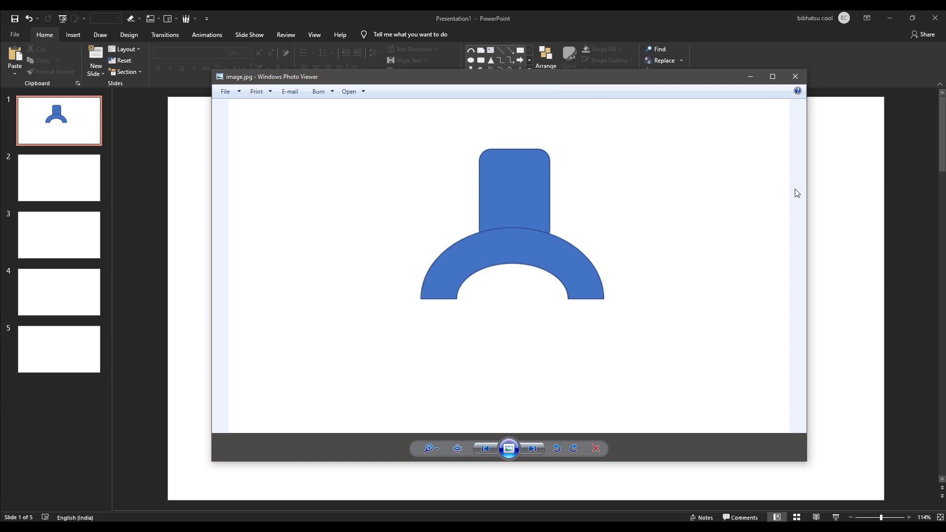
mouse_move(292, 135)
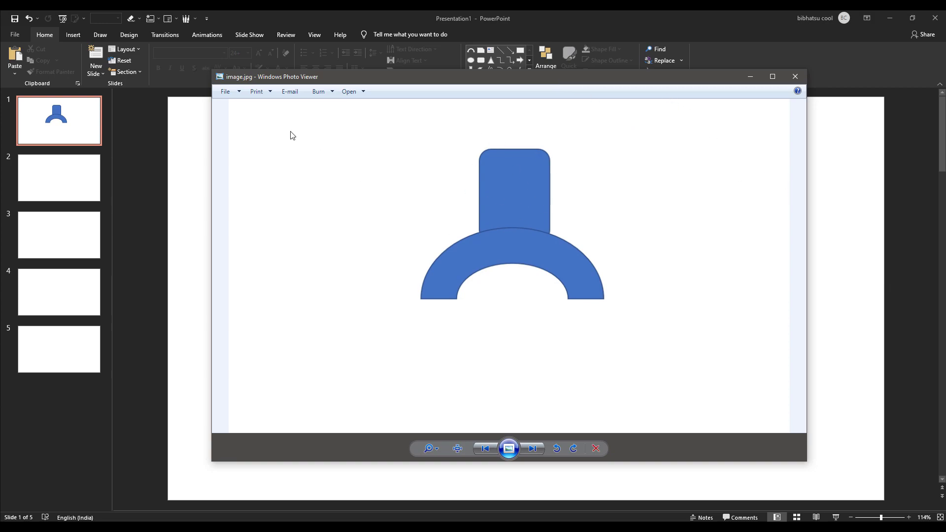
mouse_move(244, 85)
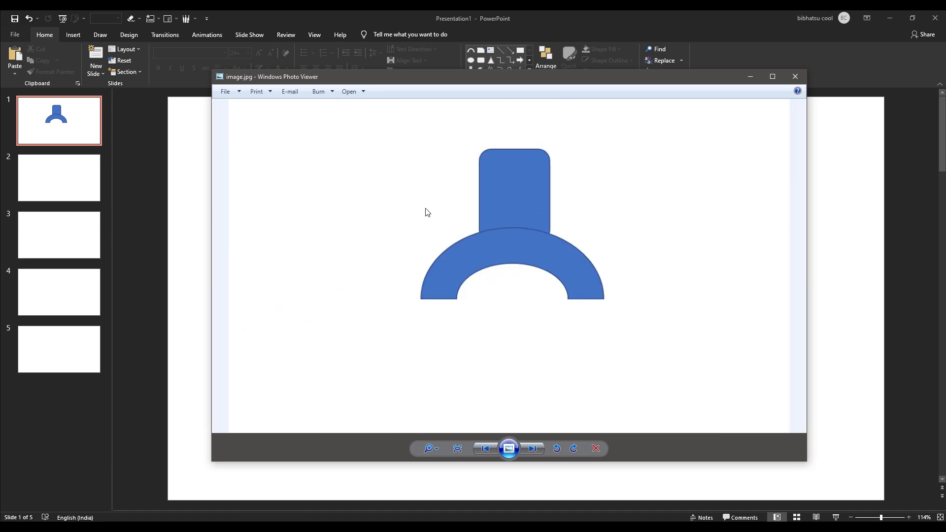
mouse_move(544, 226)
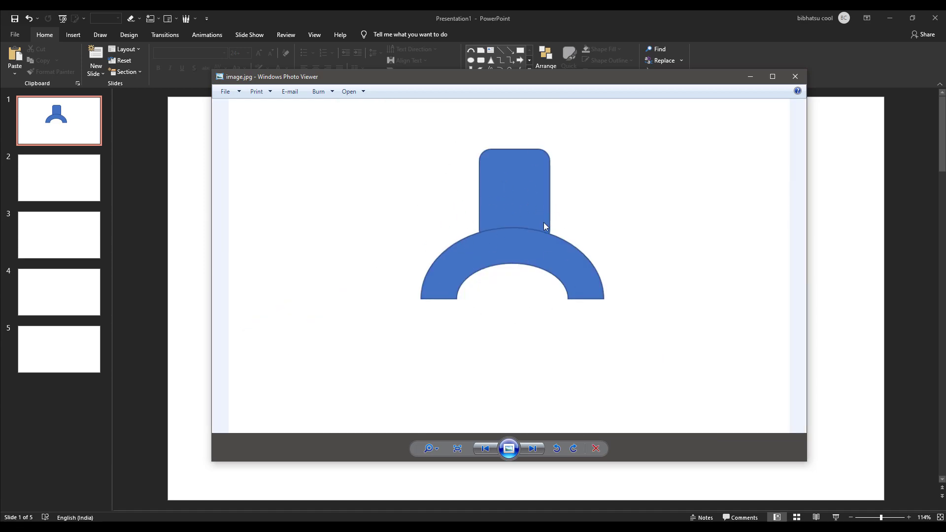
left_click(795, 77)
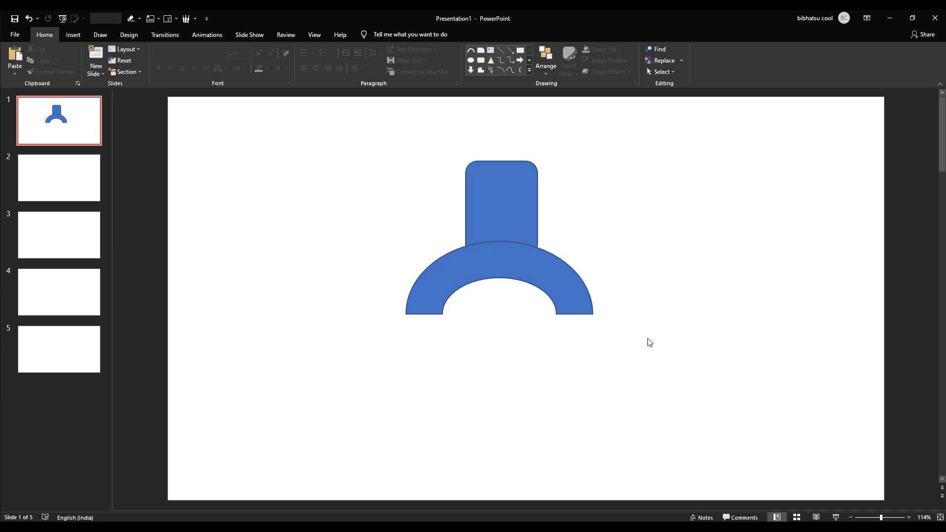
left_click(499, 211)
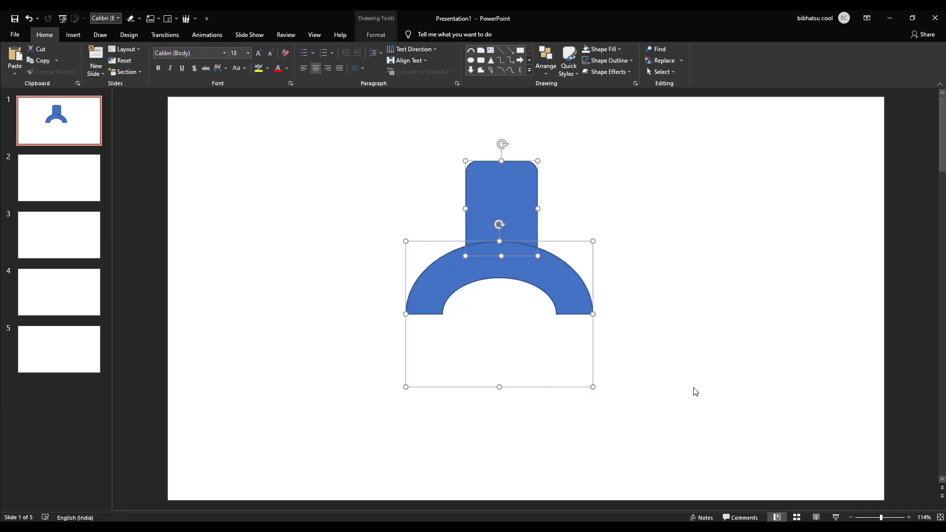
left_click(640, 371)
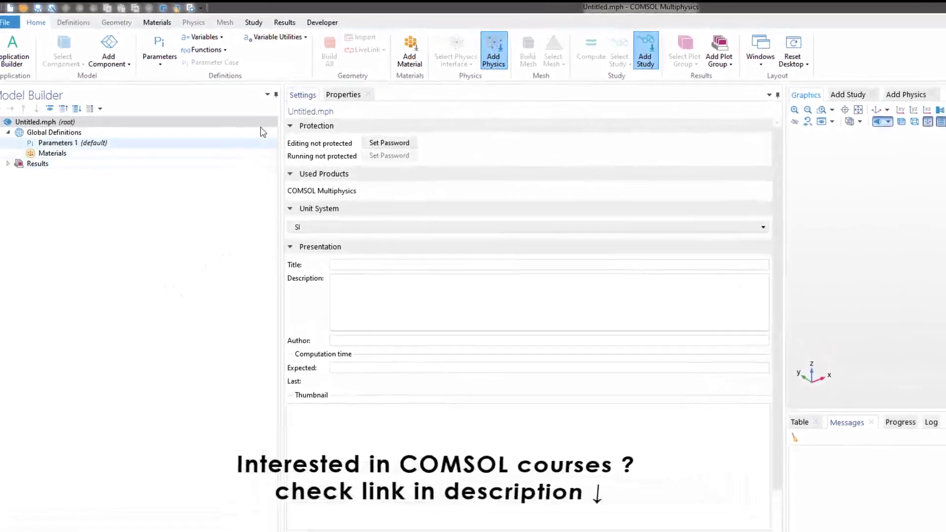
left_click(322, 23)
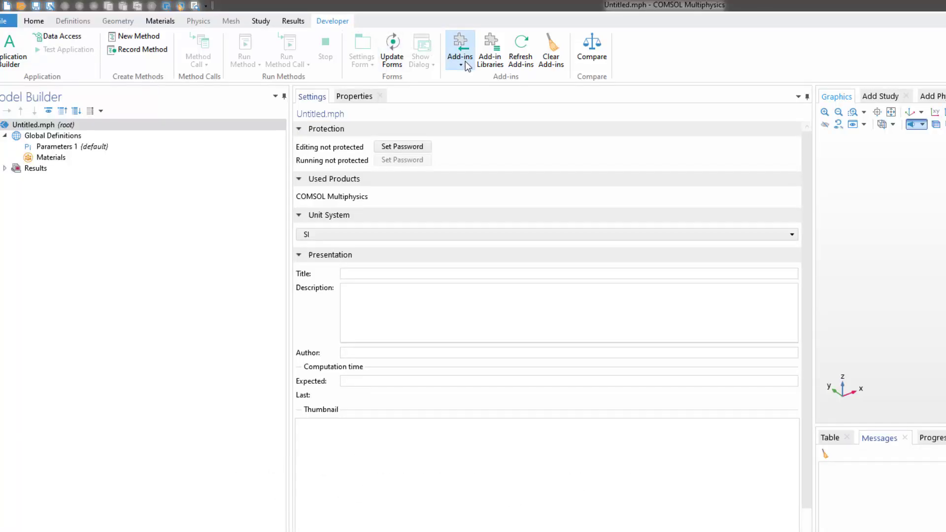
left_click(460, 48)
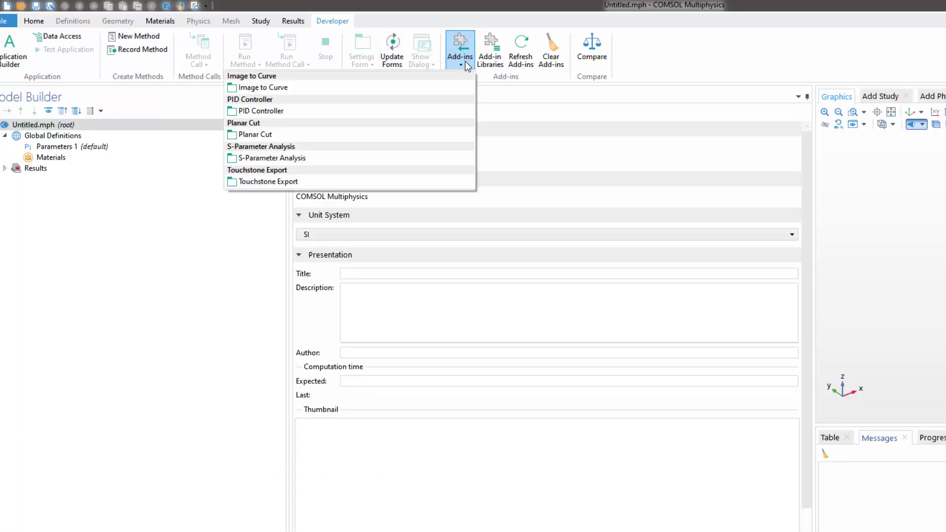
mouse_move(265, 88)
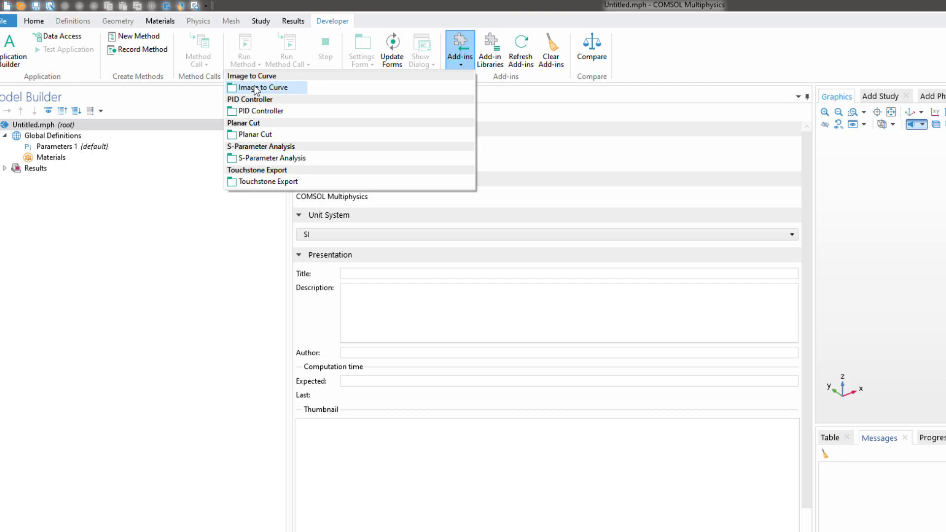
mouse_move(284, 98)
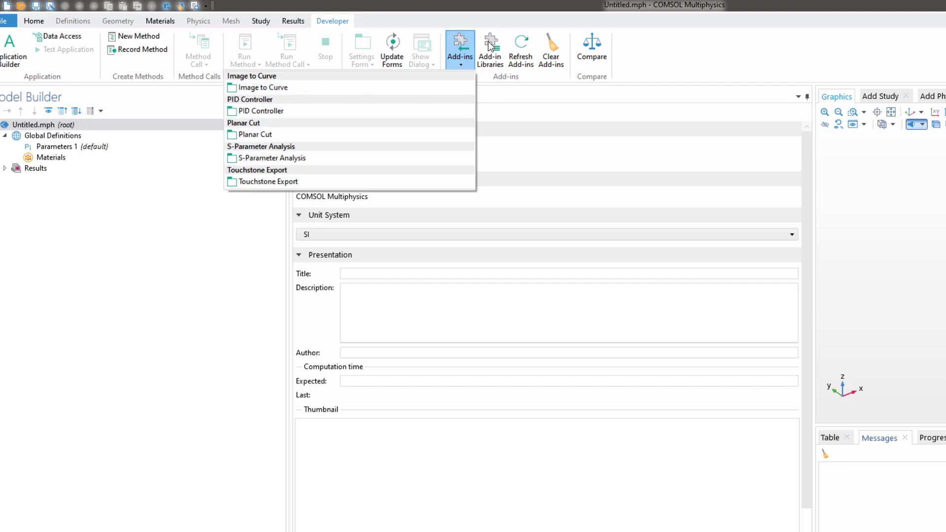
left_click(491, 50)
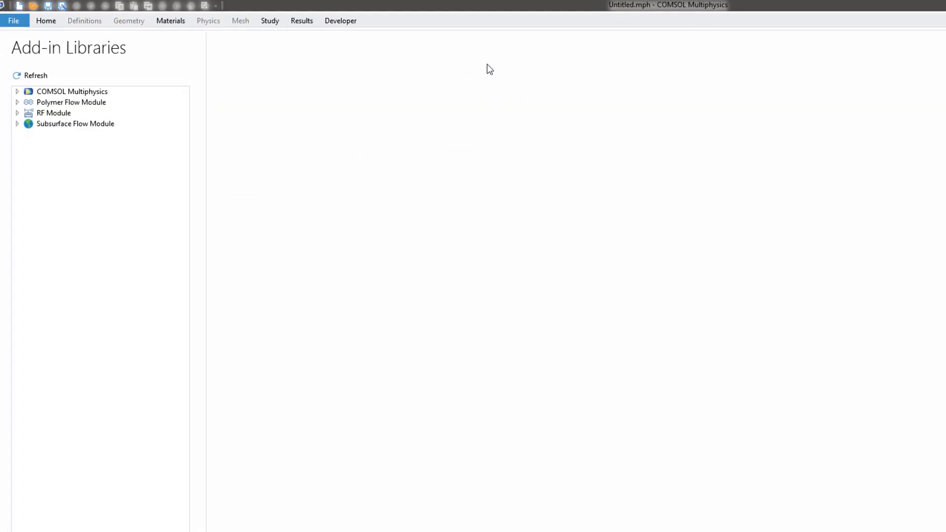
left_click(18, 91)
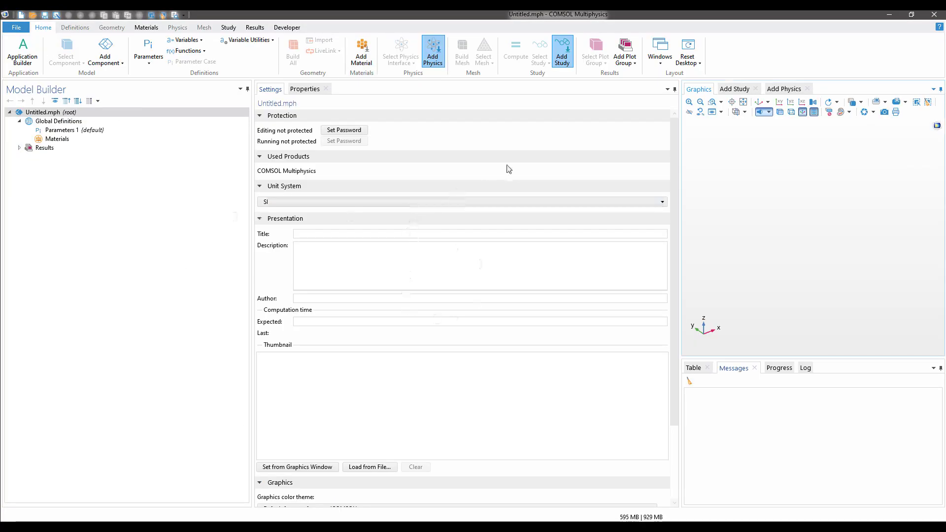
- Add Work Plane 1 to the 3D geometry and load the Image to Curve add-in from the Developer tools
left_click(287, 27)
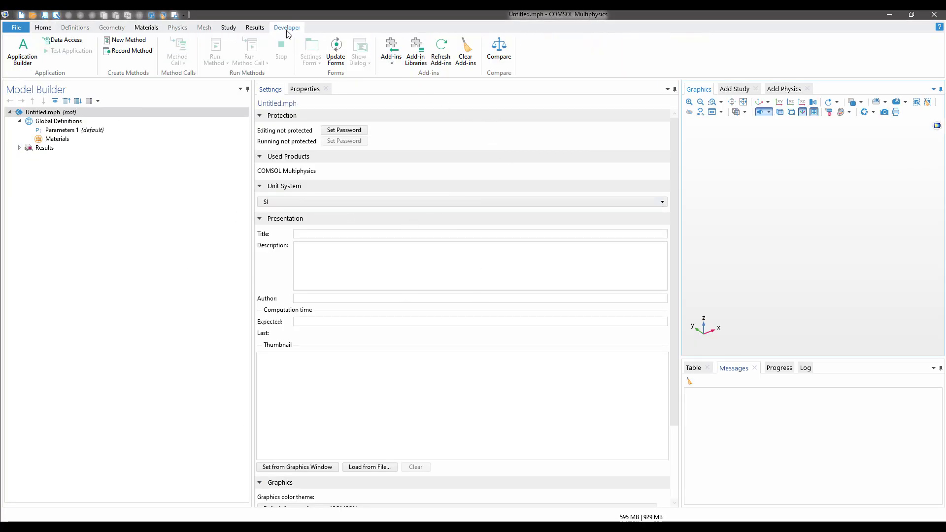
left_click(391, 49)
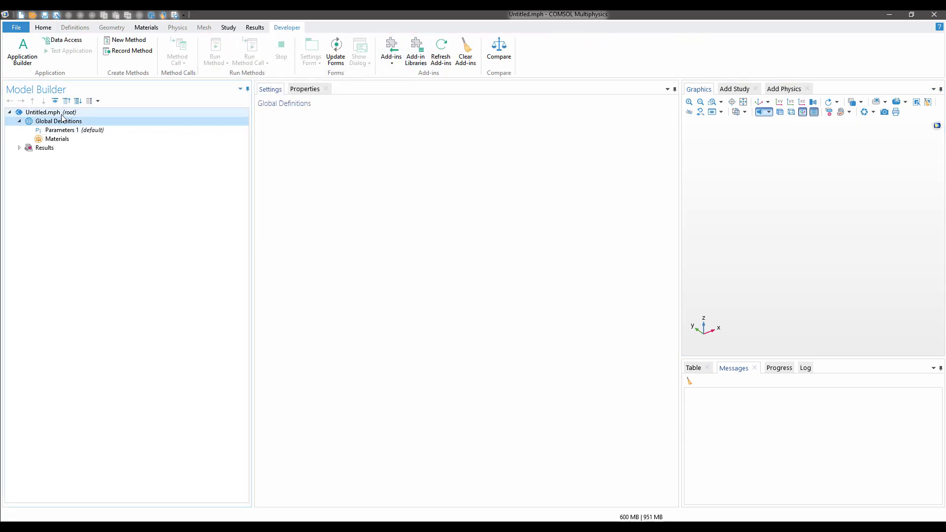
right_click(42, 112)
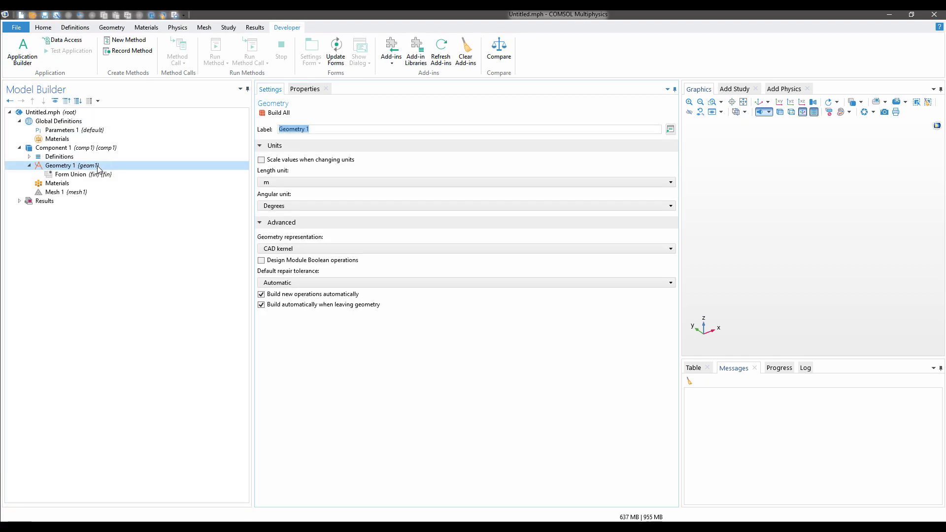
left_click(111, 28)
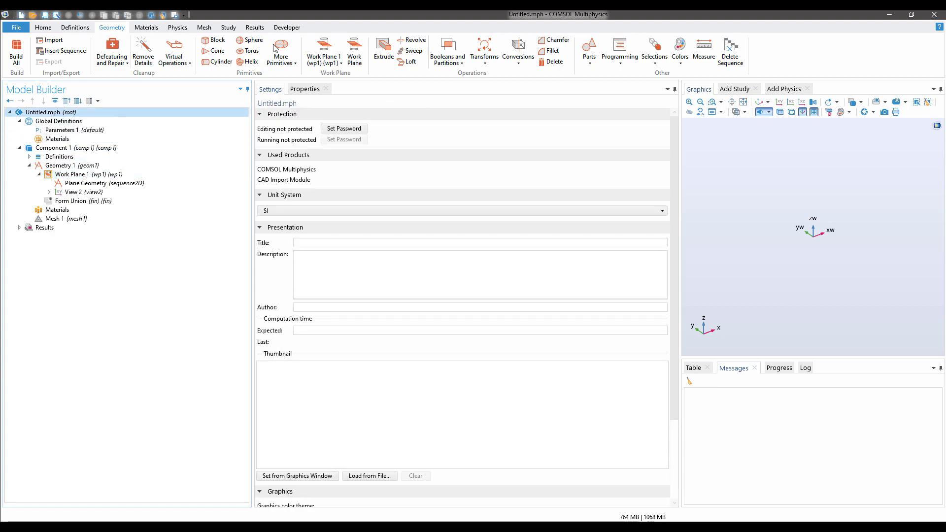
left_click(287, 27)
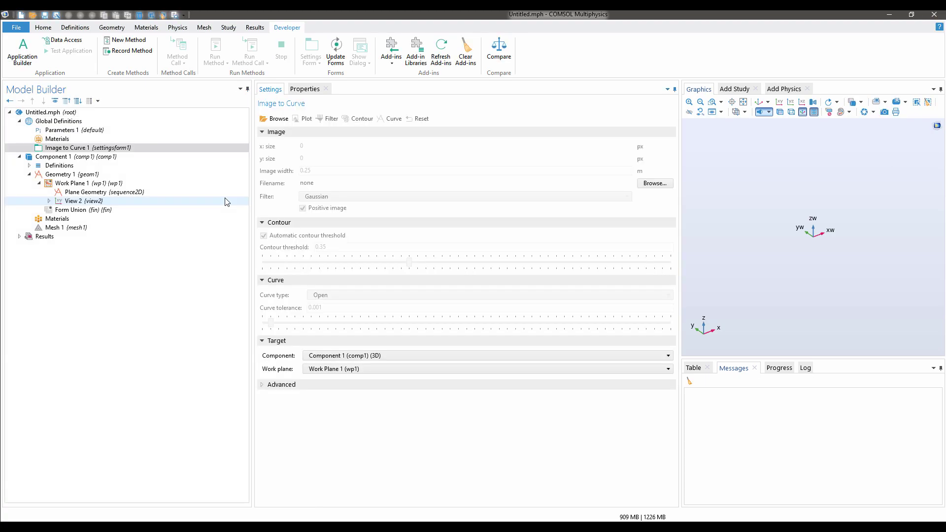
- Load image.jpg into Image to Curve with Solid curve type and generate the contour curve
left_click(67, 148)
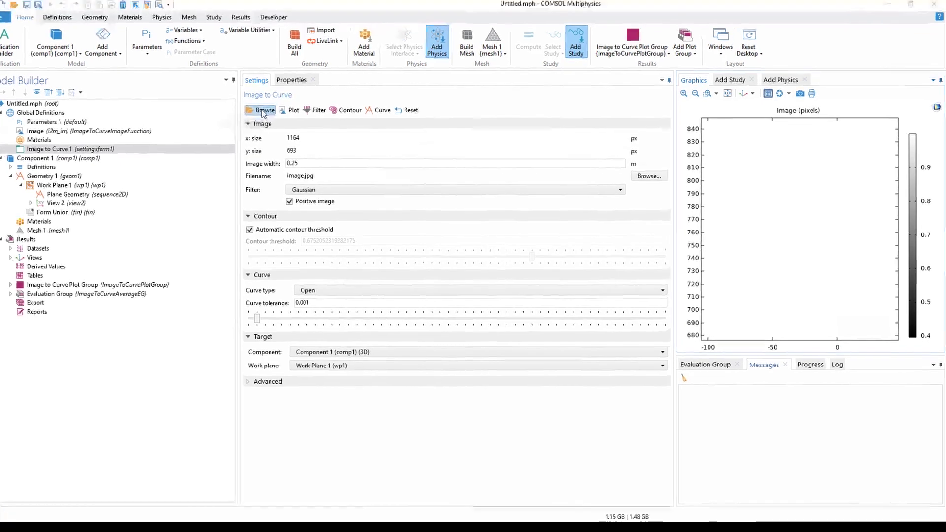
left_click(264, 109)
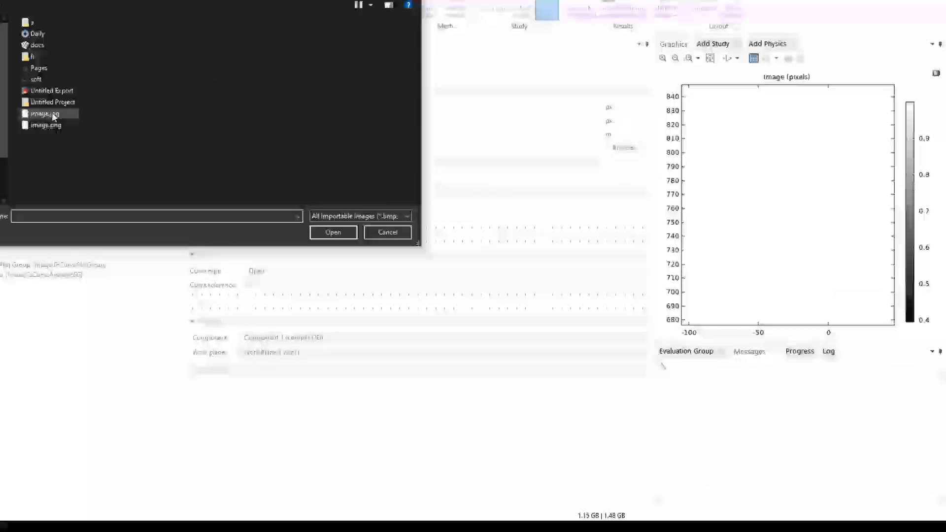
left_click(333, 232)
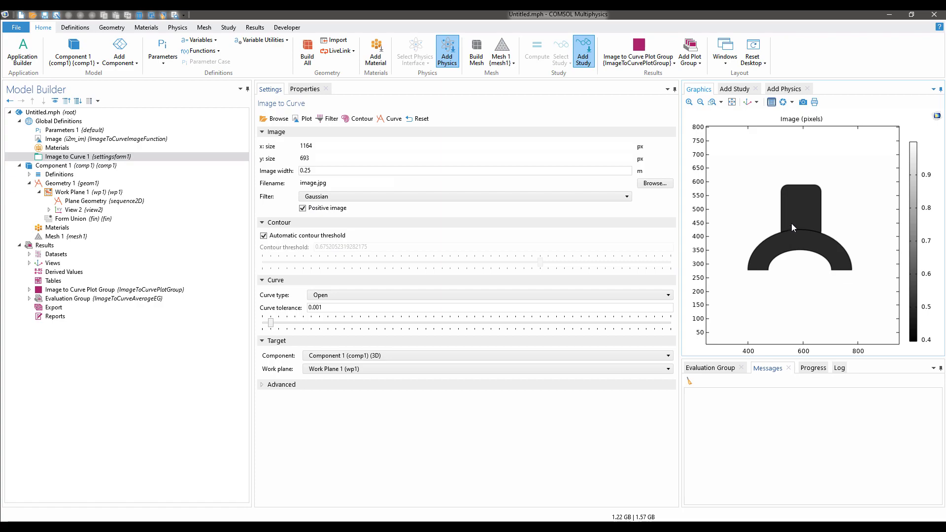
mouse_move(319, 324)
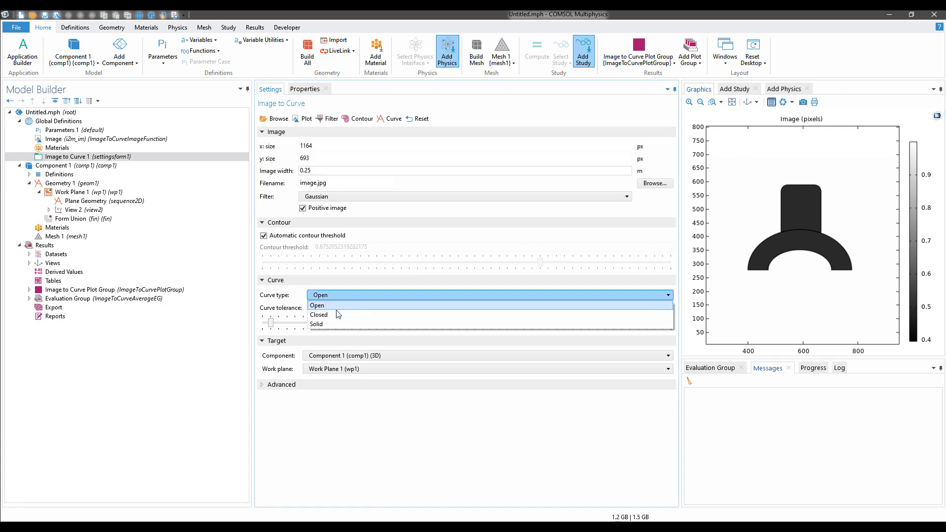
left_click(316, 324)
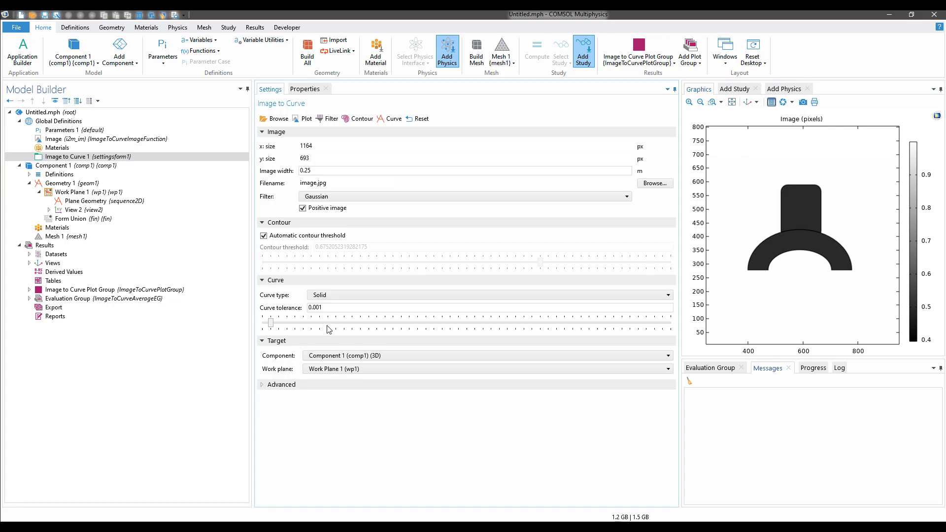
mouse_move(393, 118)
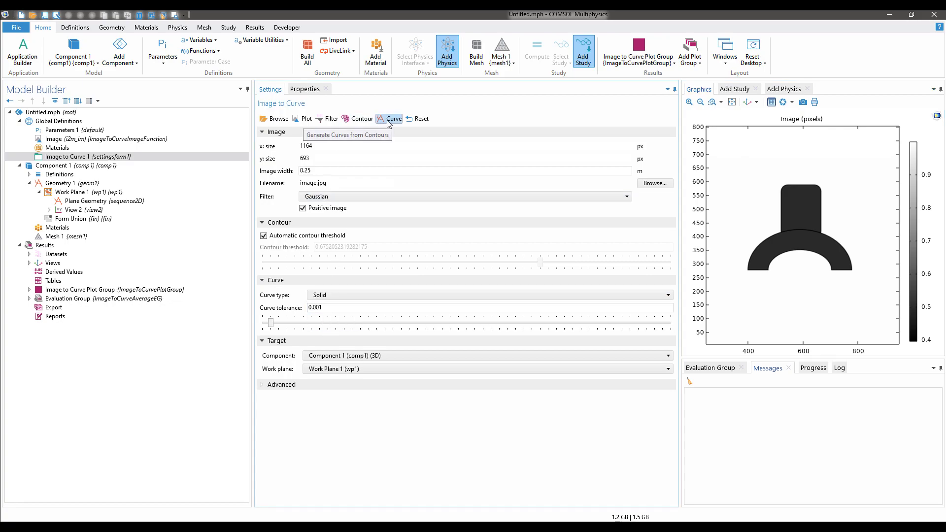
left_click(393, 119)
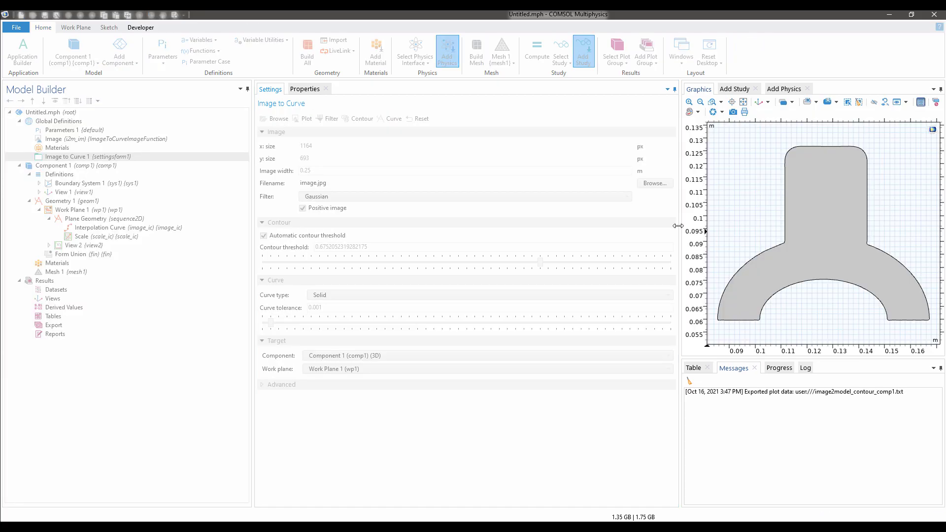
- Inspect the flat traced shape on Work Plane 1 in 3D and start an Extrude on it
left_click(88, 209)
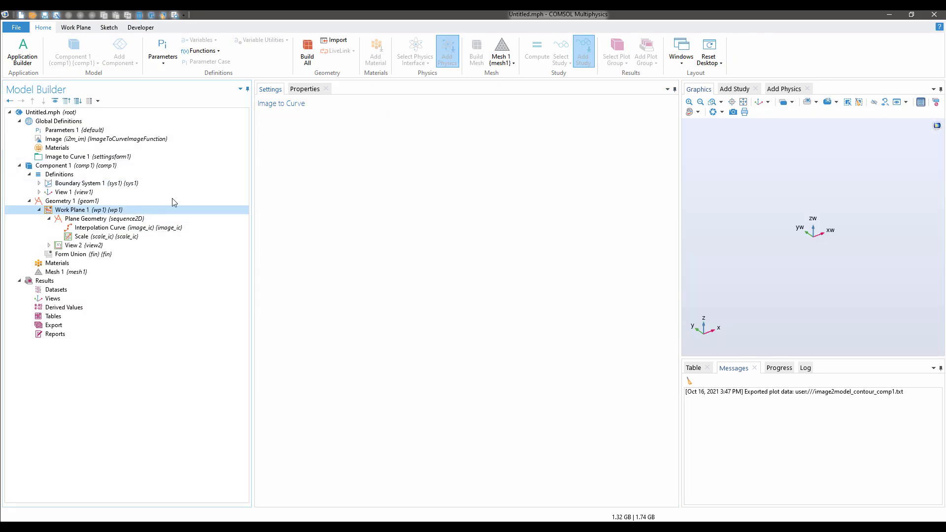
left_click(87, 209)
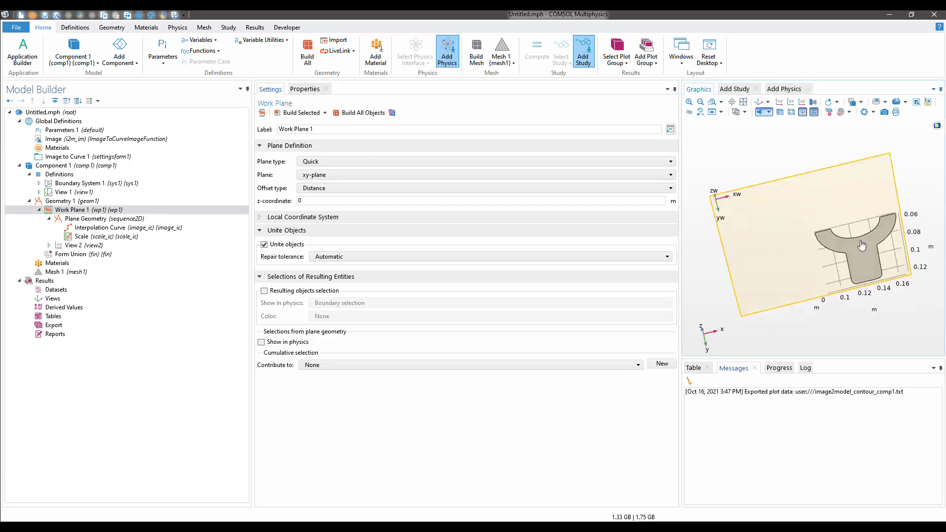
left_click_drag(845, 242, 803, 265)
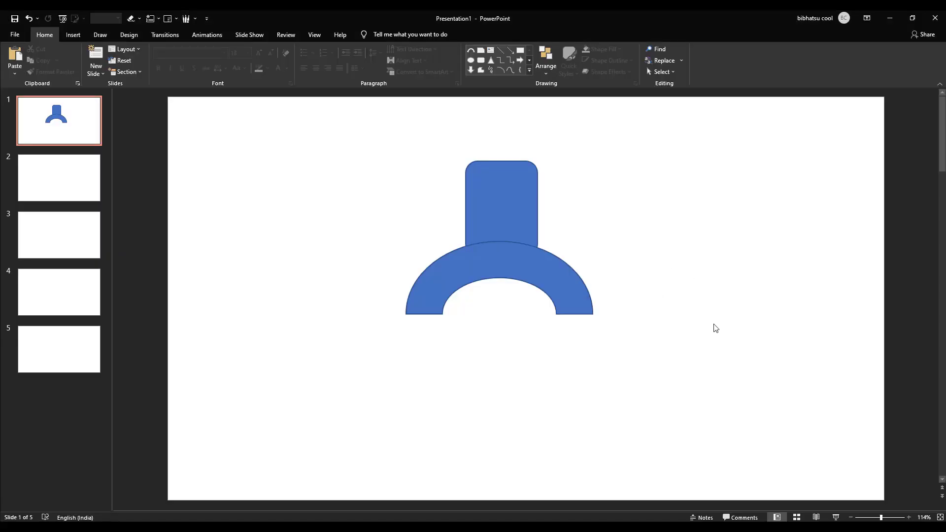
left_click(499, 278)
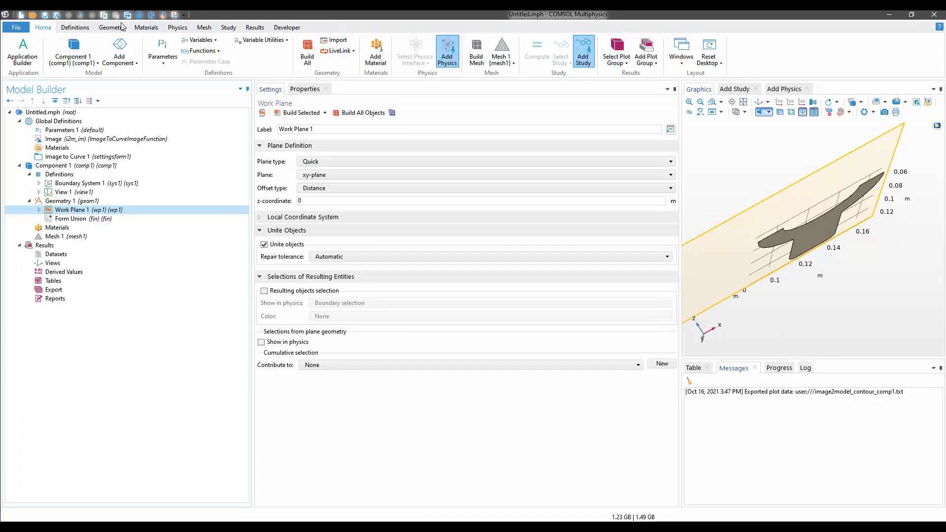
left_click(384, 52)
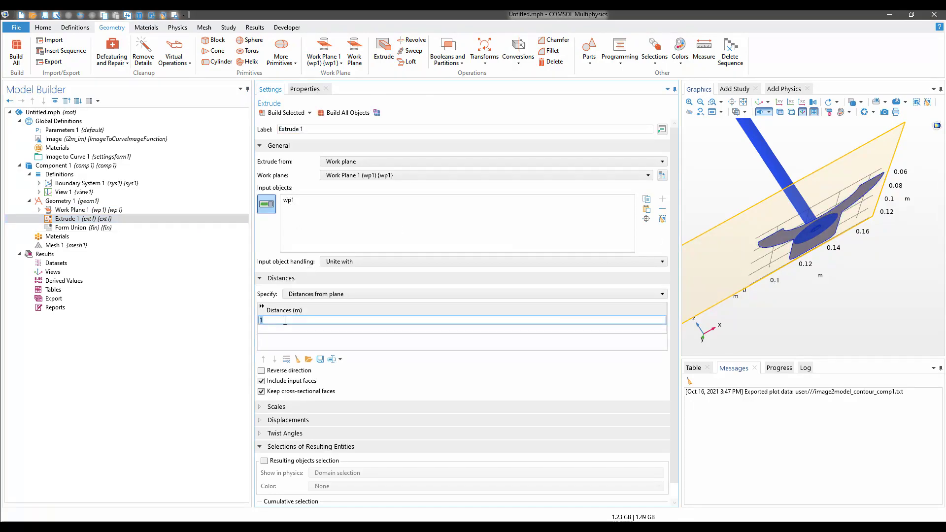
- Extrude the traced shape by a distance of 0.01 m into a solid
type("0.01")
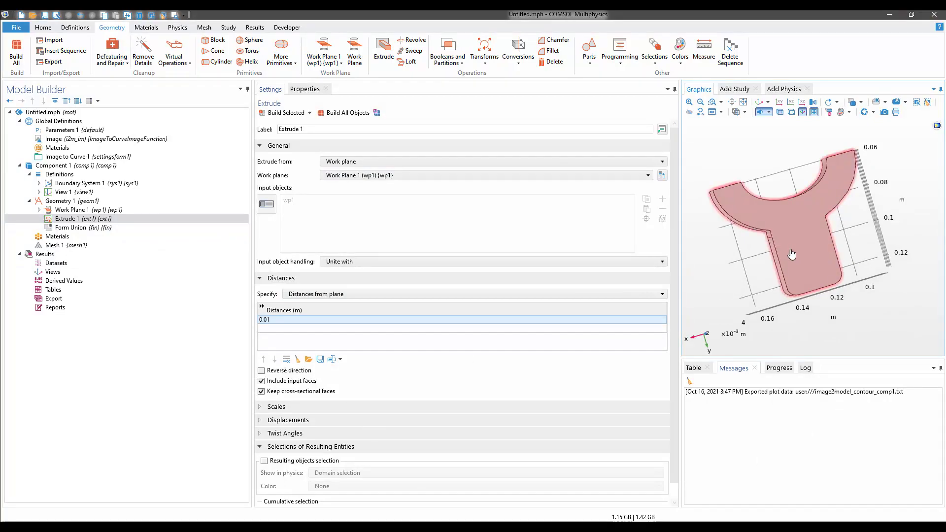
mouse_move(786, 258)
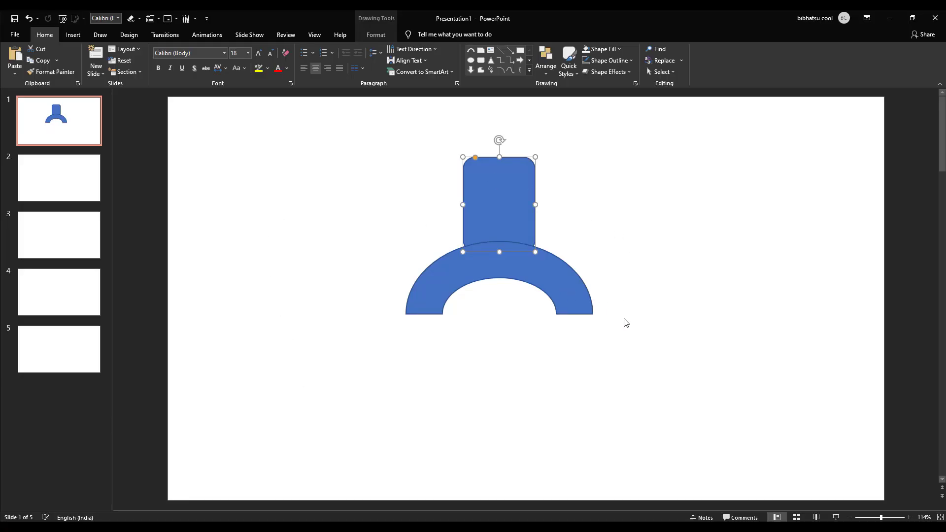
- Scribble a closed irregular freeform shape right of the icon and nudge it into place
left_click(690, 399)
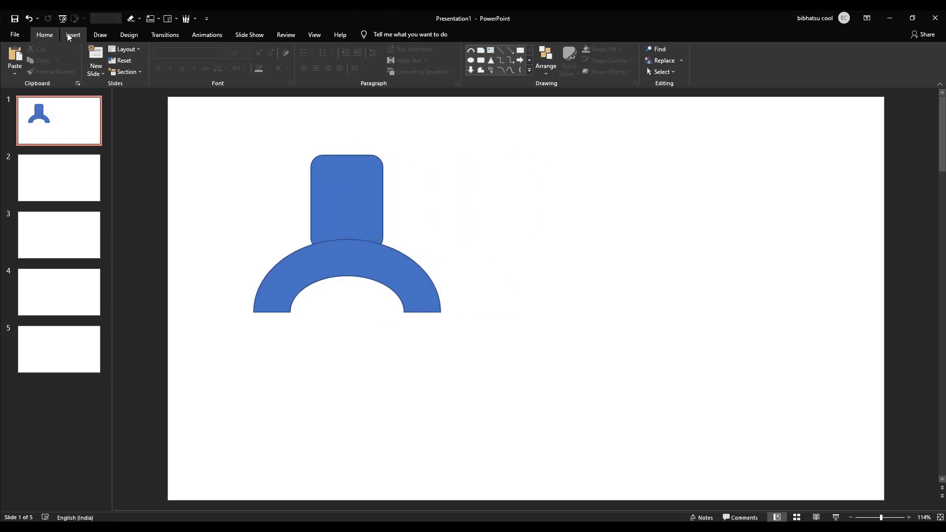
left_click(72, 35)
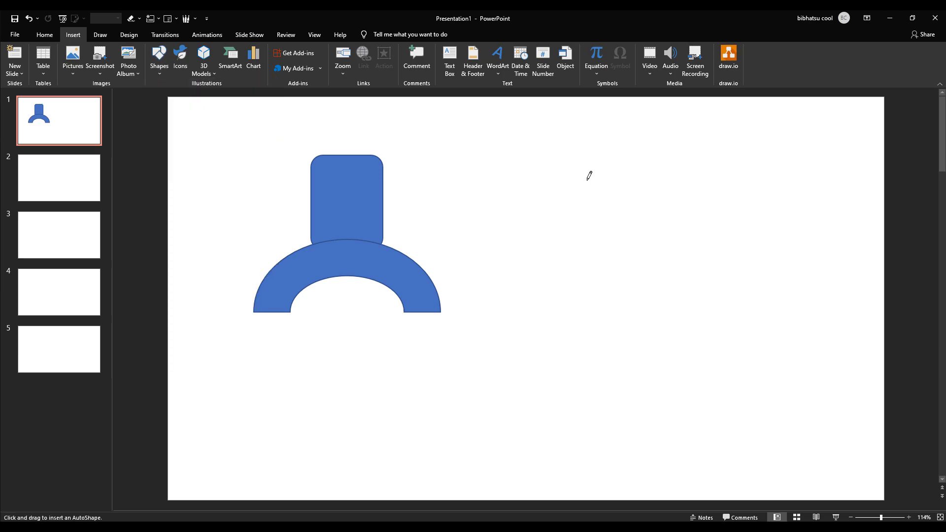
left_click_drag(570, 163, 607, 336)
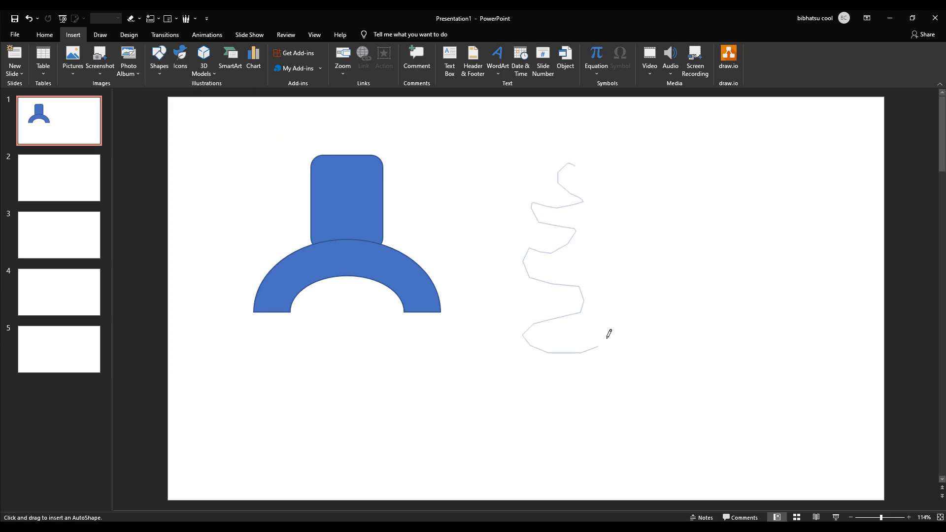
left_click_drag(608, 334, 578, 165)
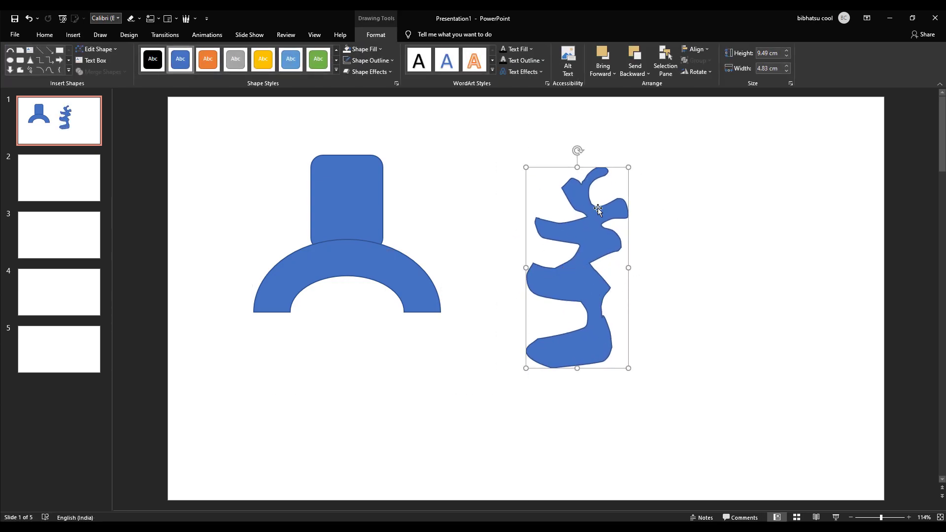
left_click_drag(597, 208, 561, 238)
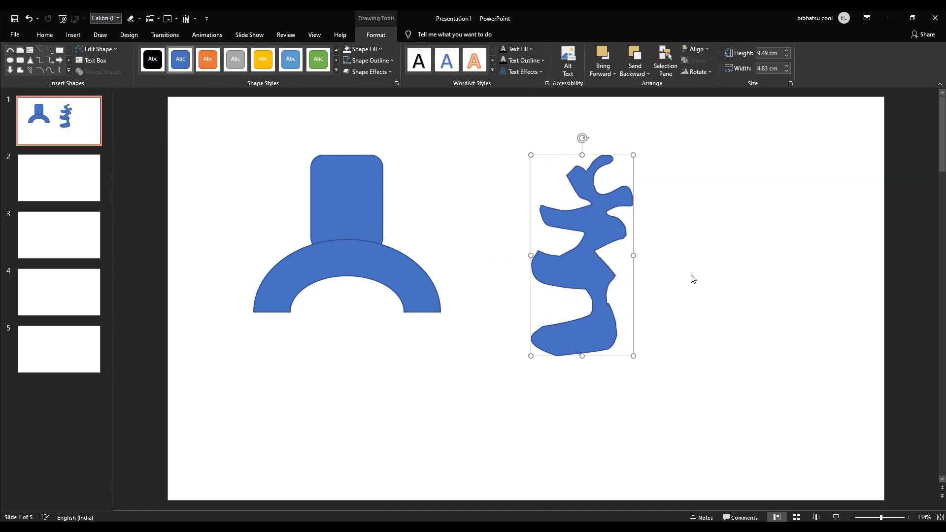
left_click_drag(583, 254, 556, 249)
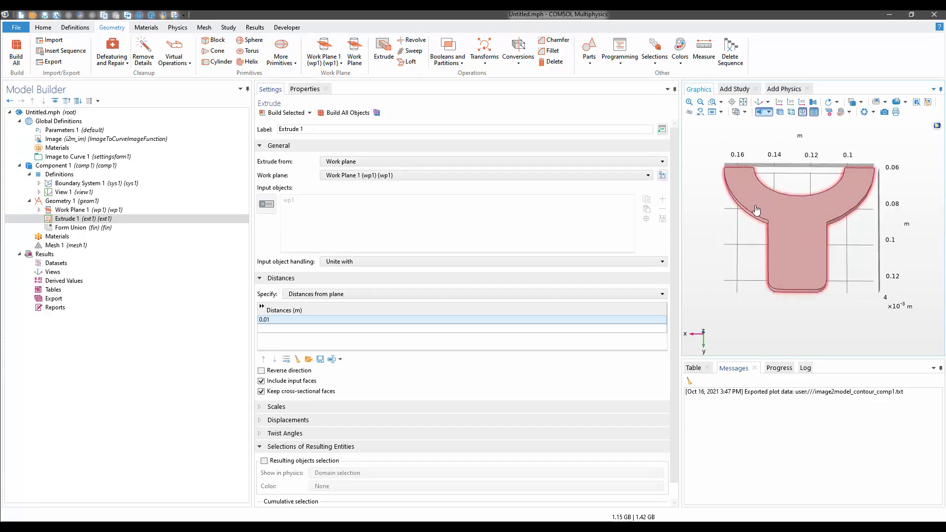
mouse_move(752, 192)
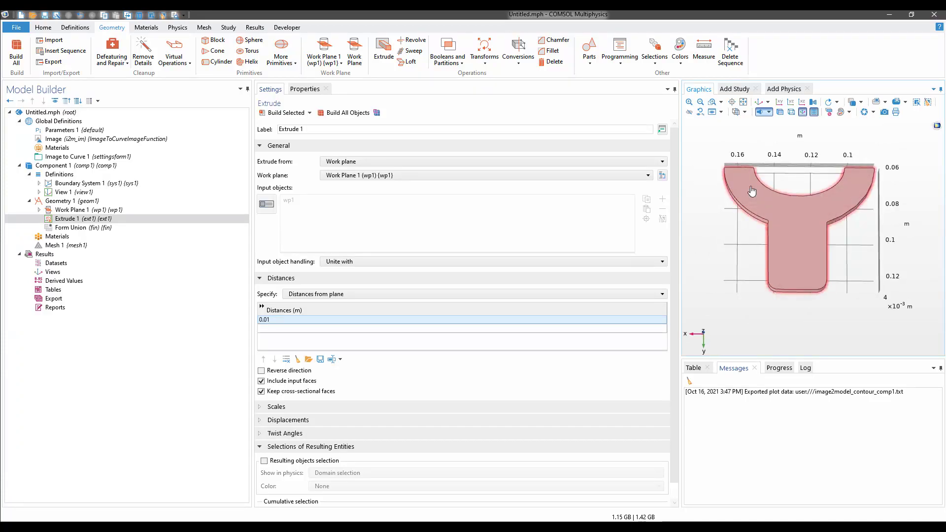